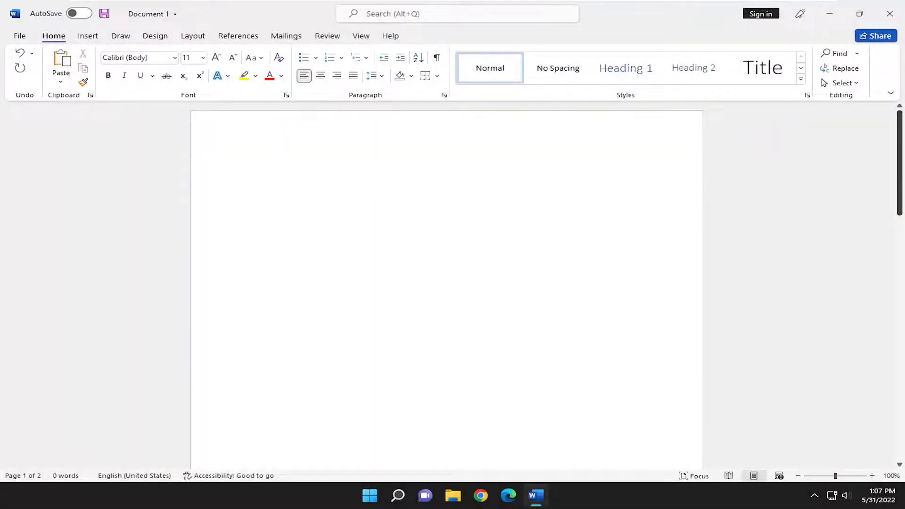
Step: Place the cursor on the blank page and reach More Symbols from Insert > Symbol
left_click(372, 188)
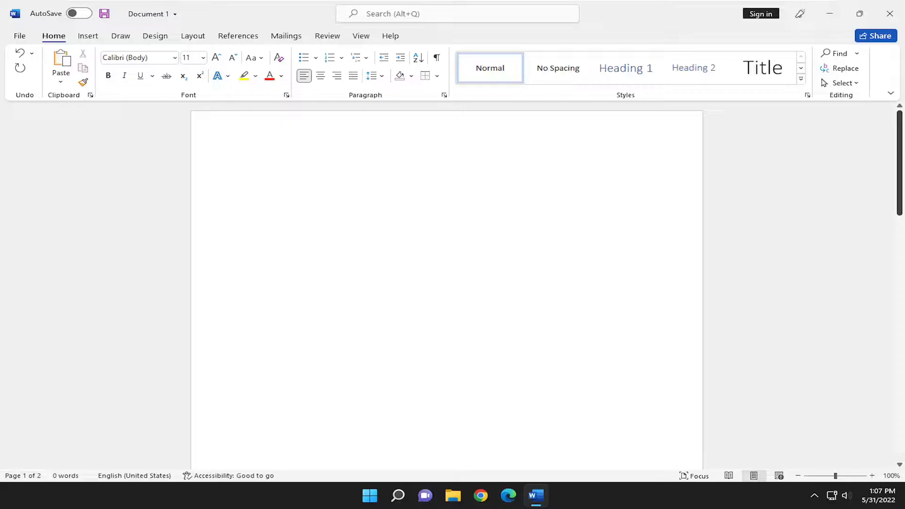
left_click(372, 187)
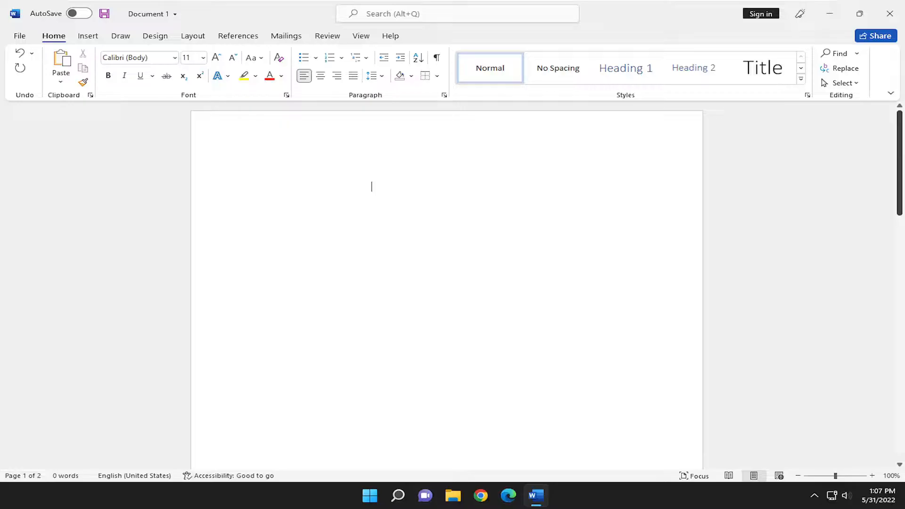
left_click(88, 36)
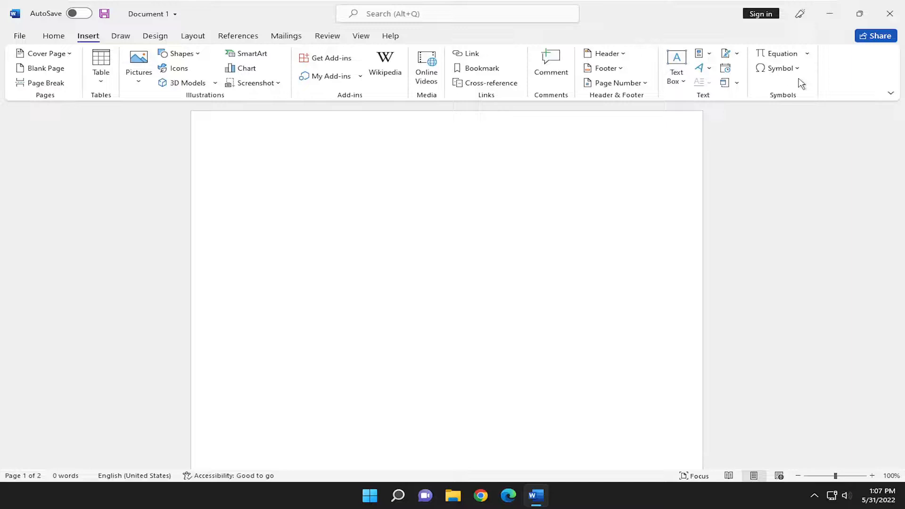
mouse_move(790, 75)
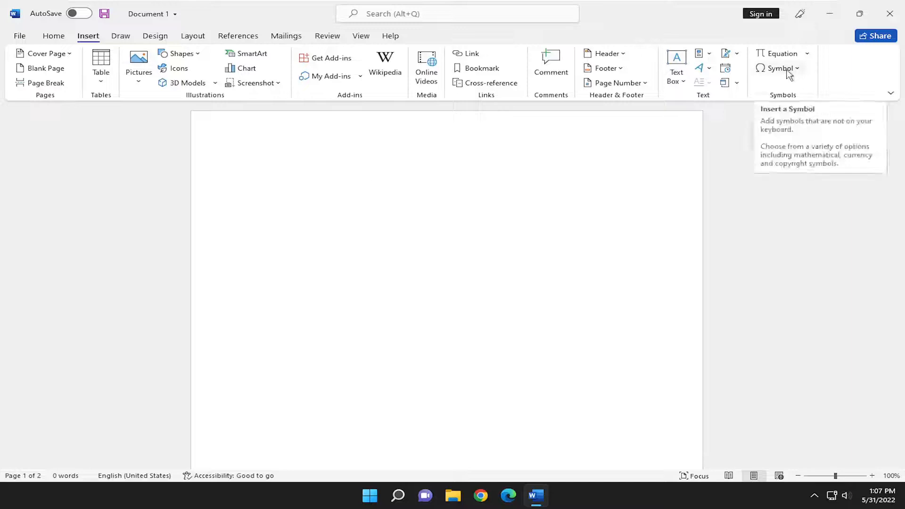
left_click(777, 68)
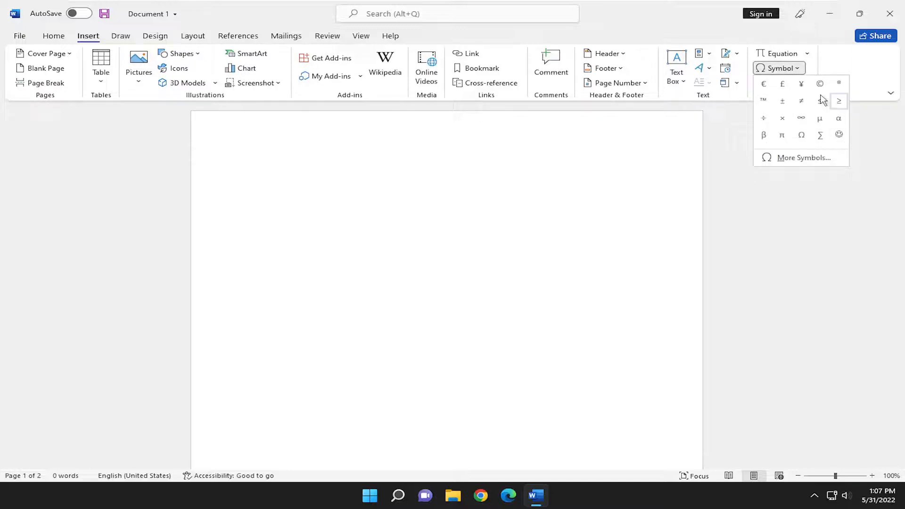
mouse_move(783, 101)
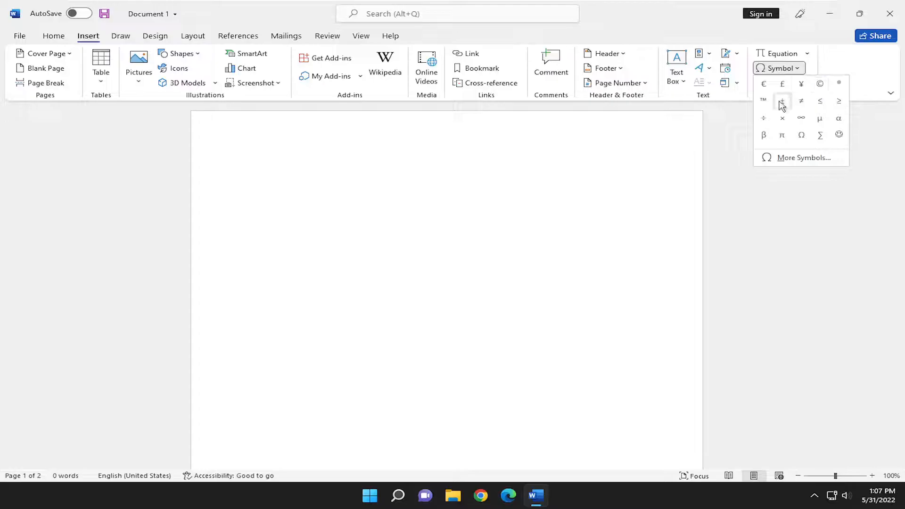
mouse_move(783, 152)
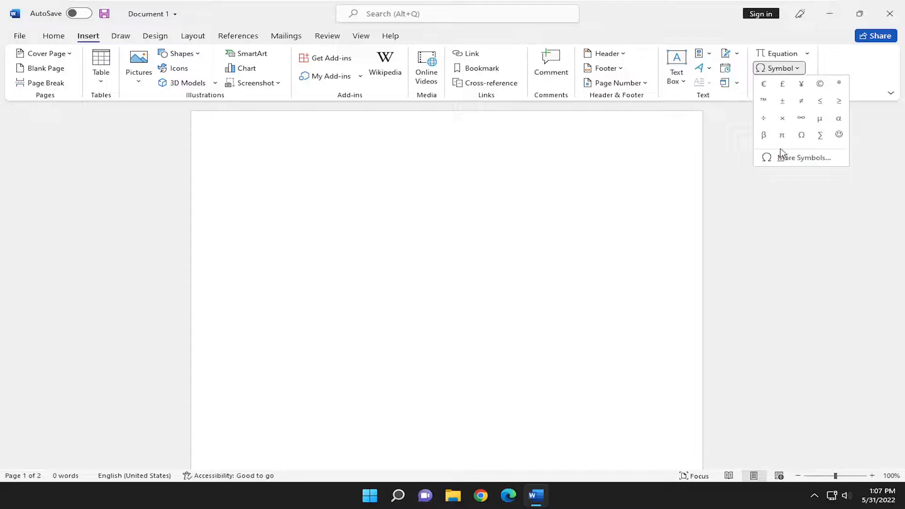
left_click(807, 158)
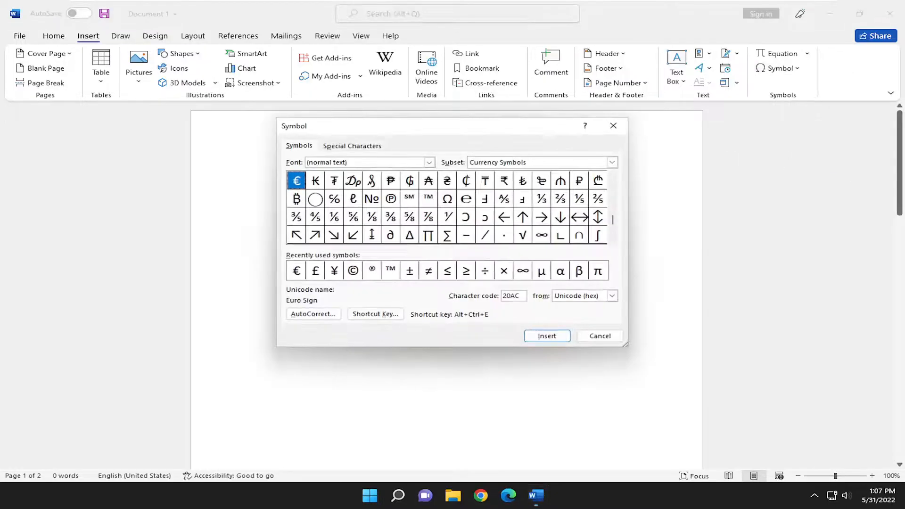
mouse_move(525, 243)
type("1FB2")
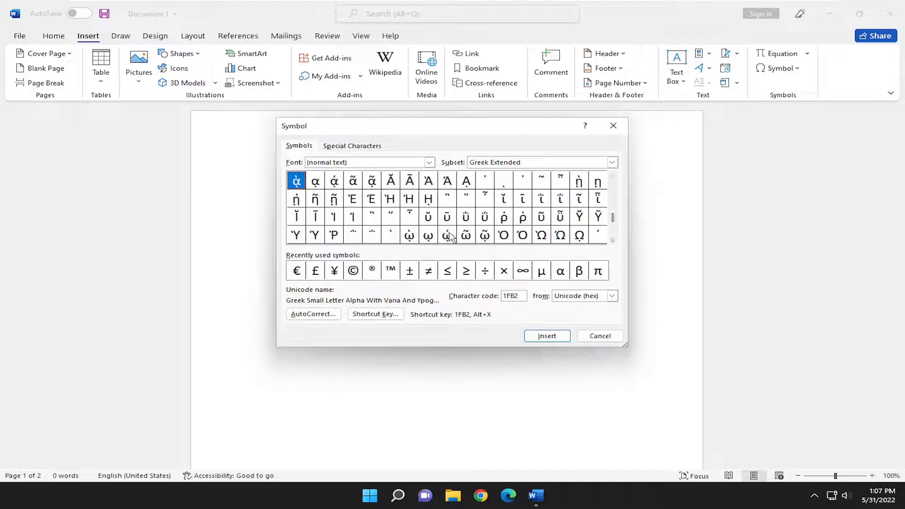
mouse_move(415, 213)
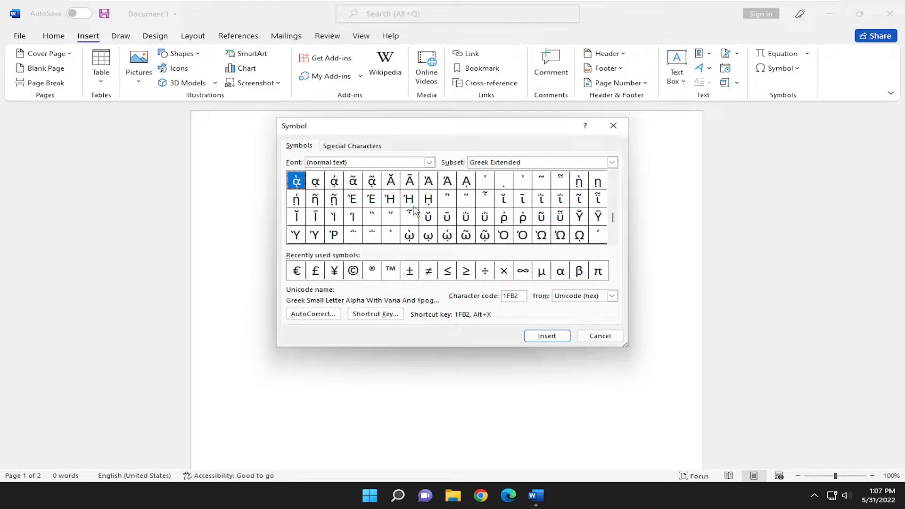
Step: Insert the © sign from Recently used symbols into the document
left_click(353, 270)
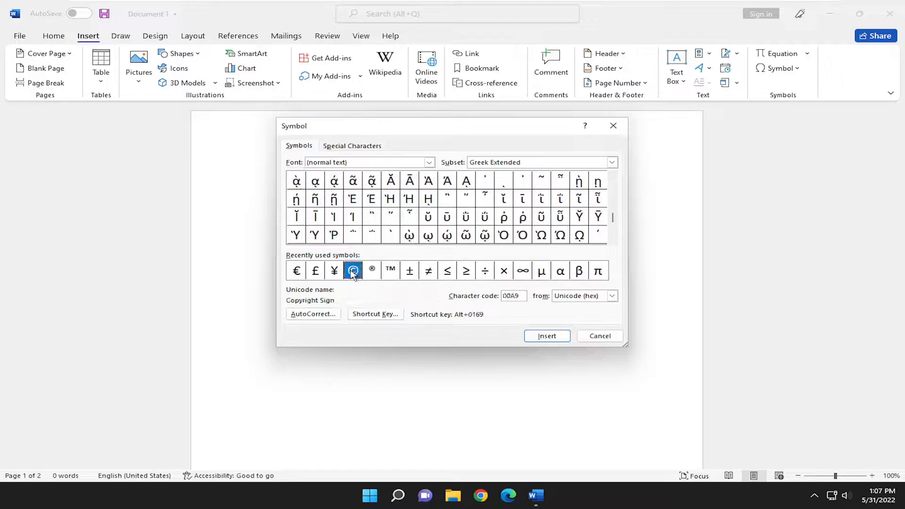
left_click(547, 336)
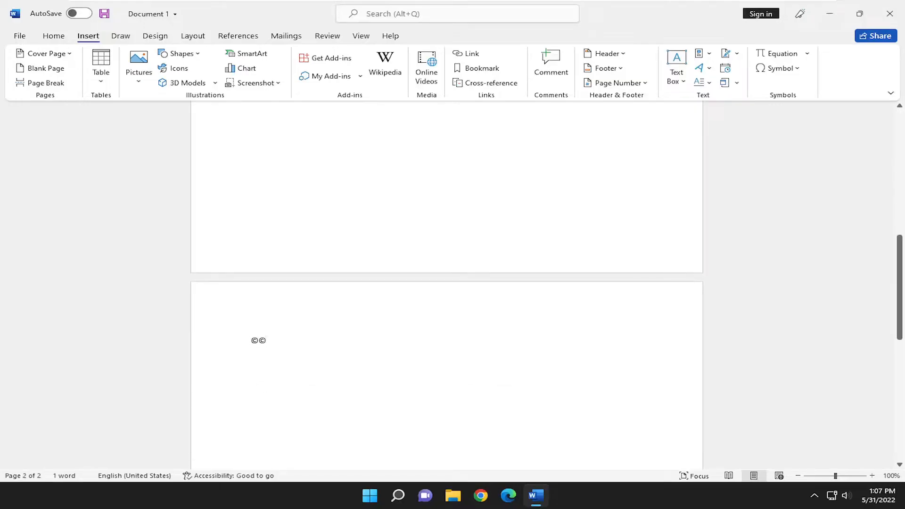
Step: Highlight the two inserted ©© characters on the second page
double_click(259, 340)
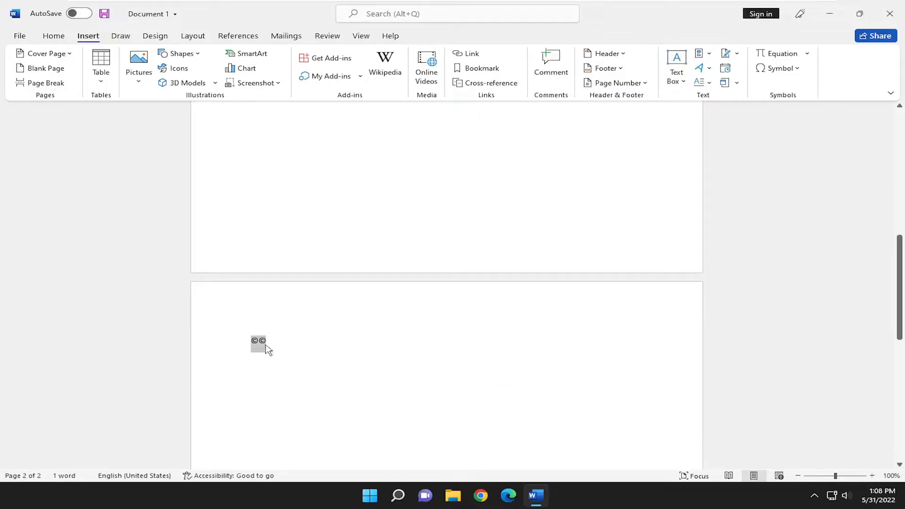